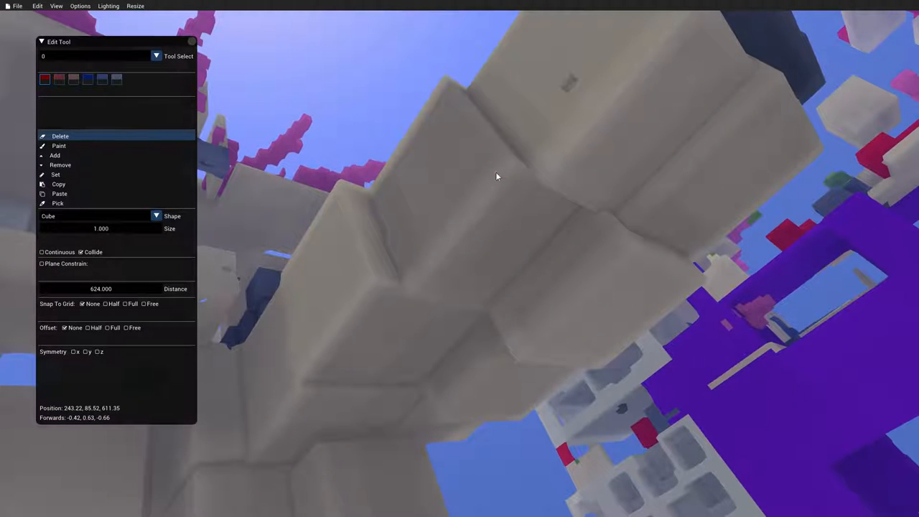
mouse_move(379, 218)
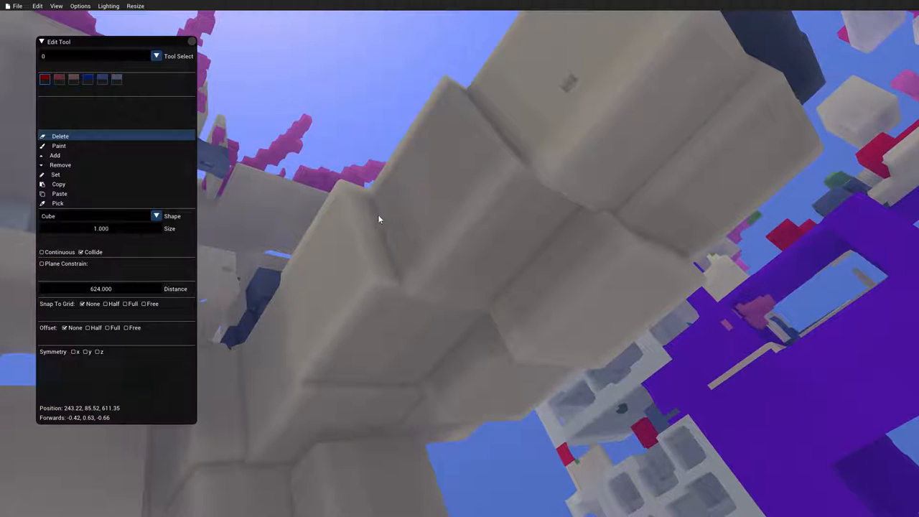
mouse_move(299, 317)
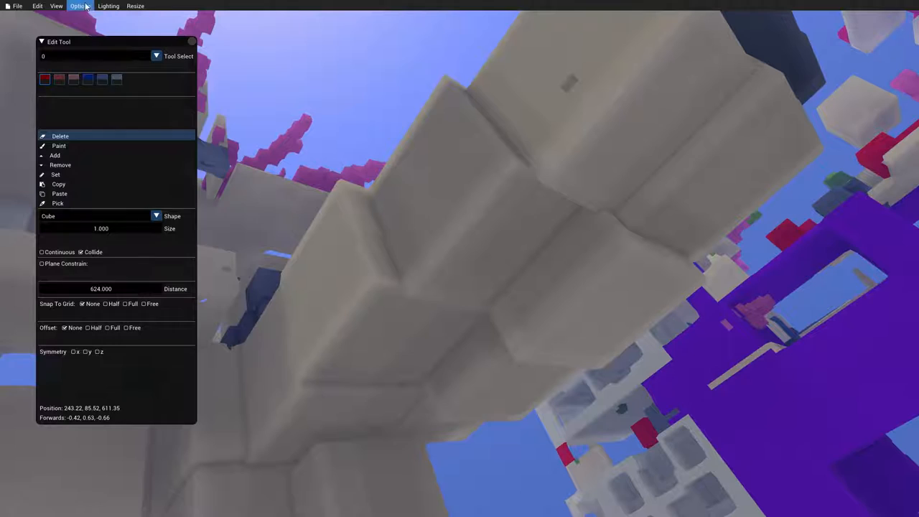
Step: Raise the LOD change distance from 48 m to 54 m in the viewer settings
left_click(80, 6)
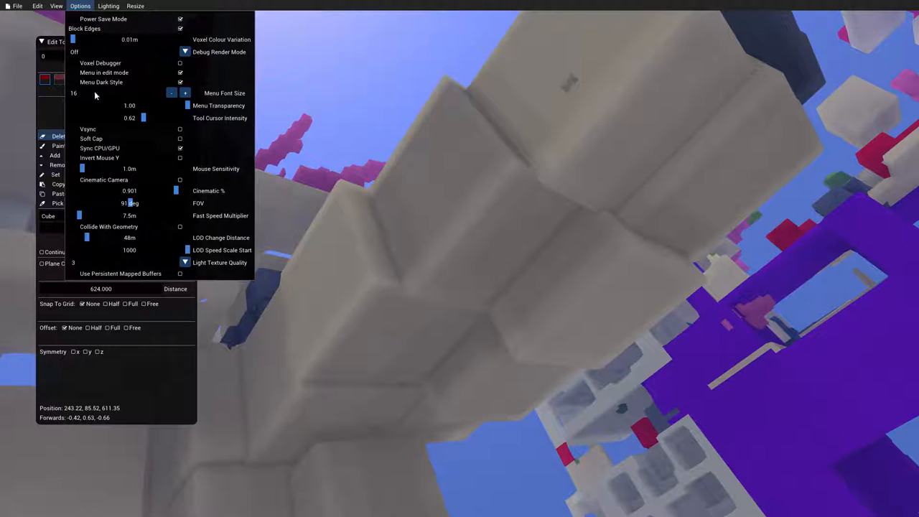
mouse_move(214, 241)
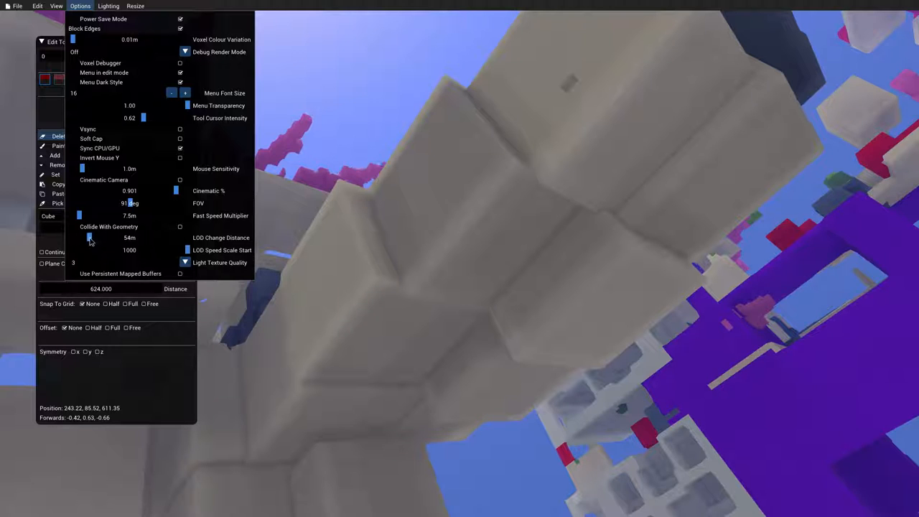
left_click_drag(89, 237, 114, 237)
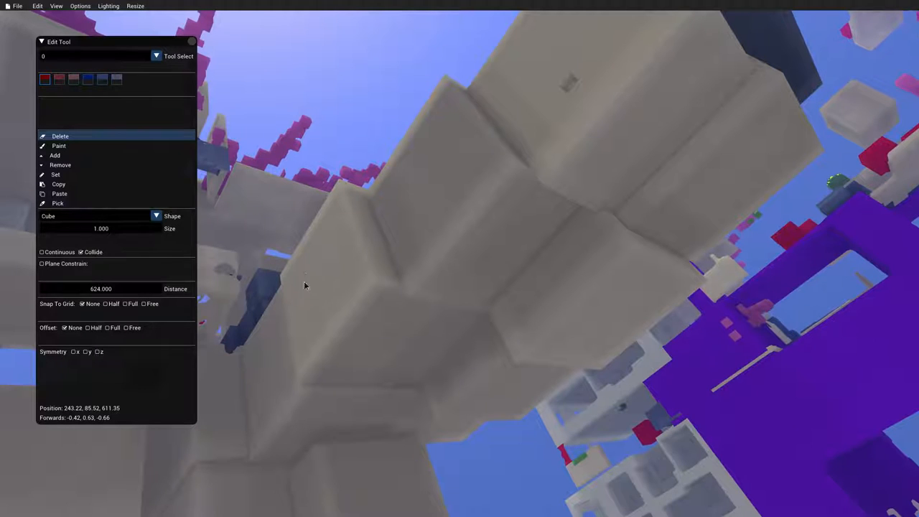
mouse_move(315, 330)
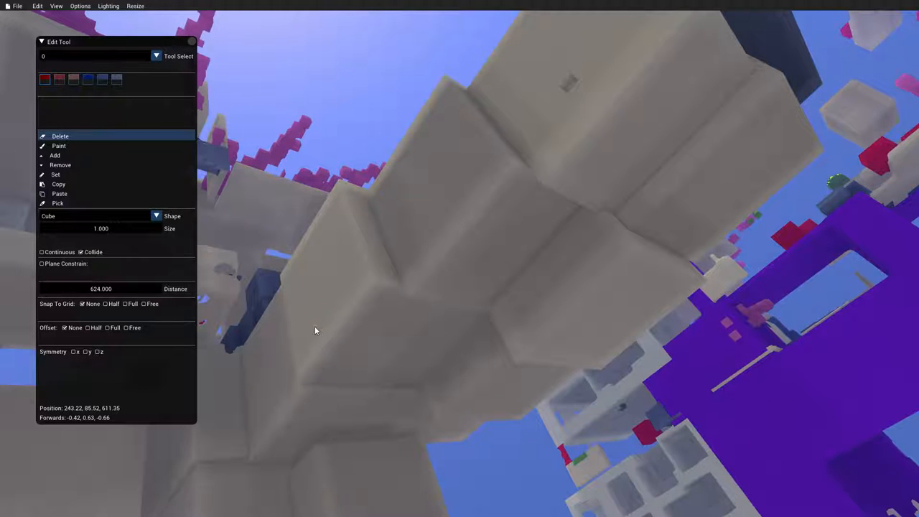
Step: Set the LOD change distance to 118 m and review the light texture quality levels
left_click(80, 6)
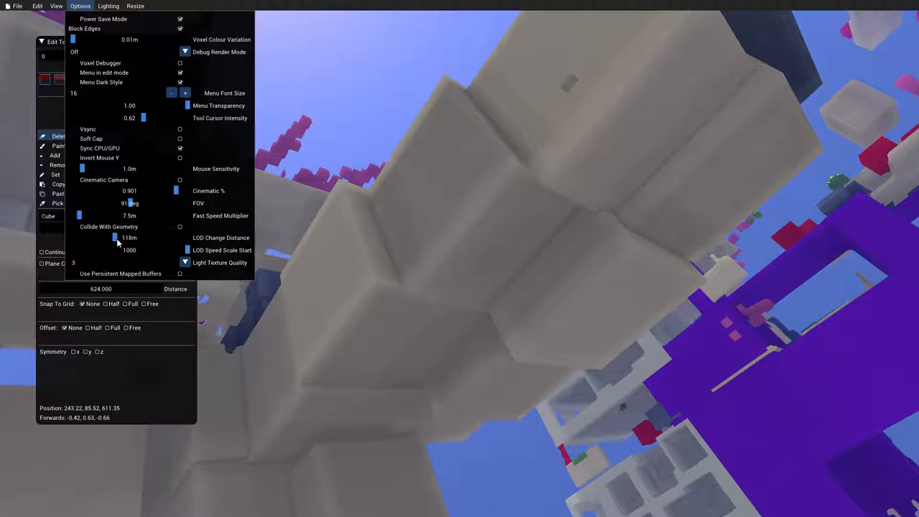
left_click(184, 261)
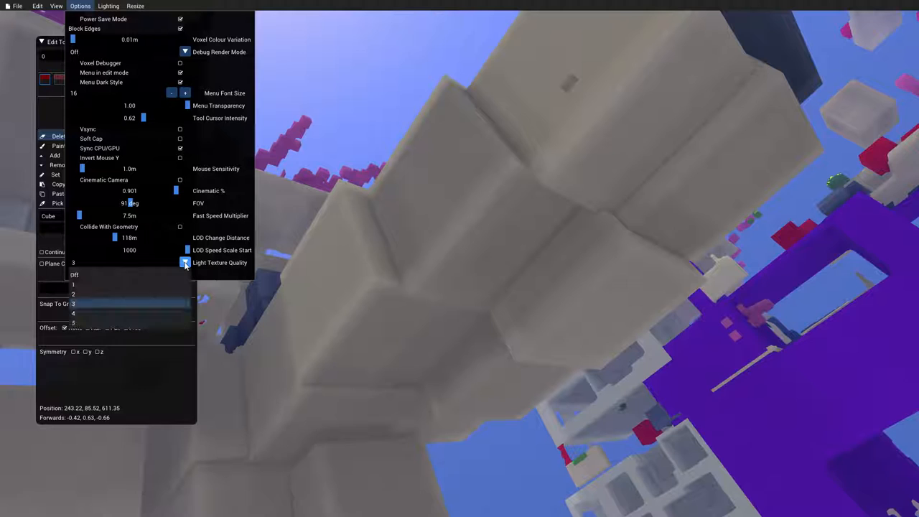
mouse_move(175, 276)
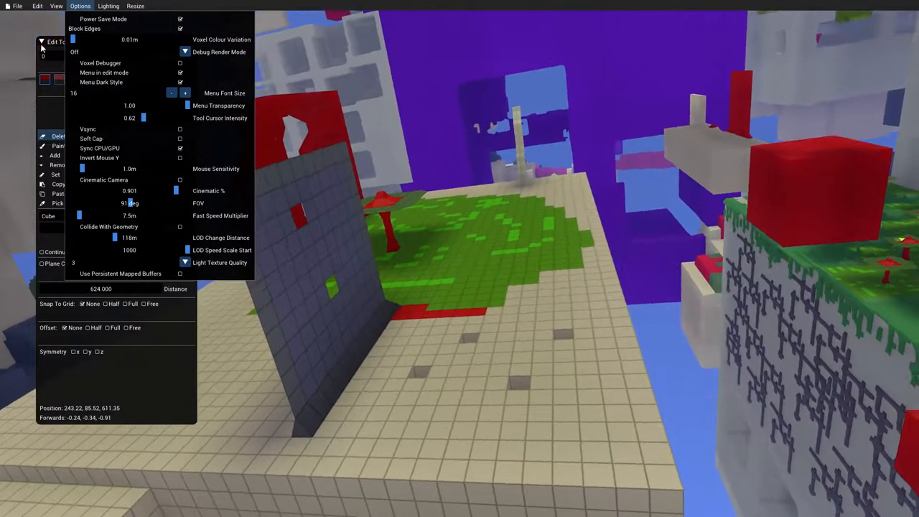
Step: Set the brush size to 8 and add a Wet Clay cube at the preview spot
left_click(81, 6)
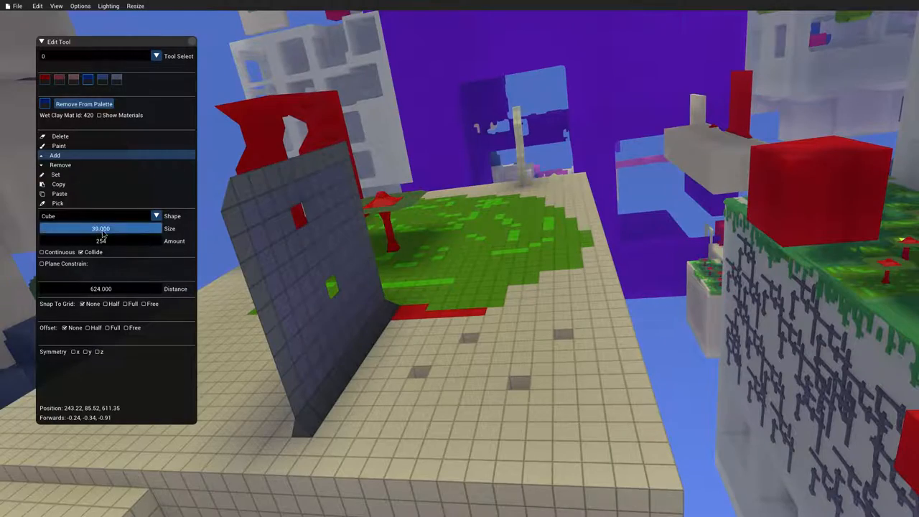
left_click(100, 228)
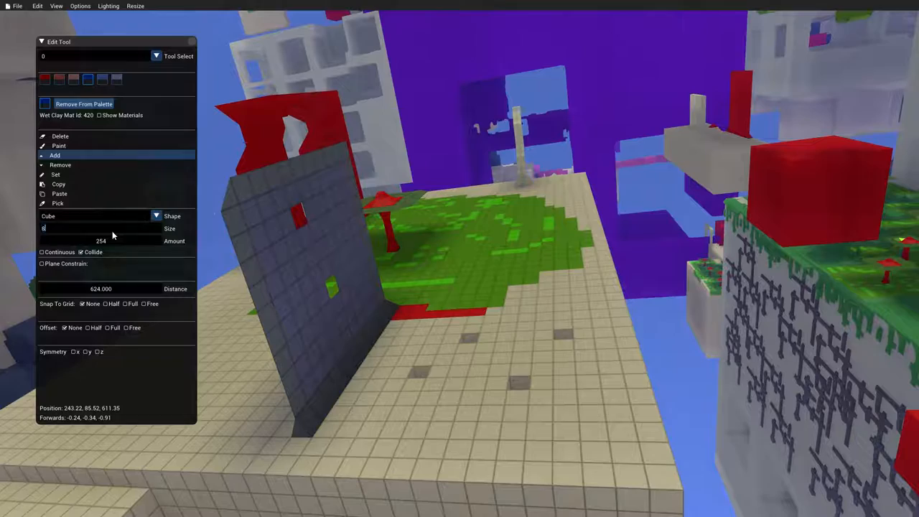
type("8.000")
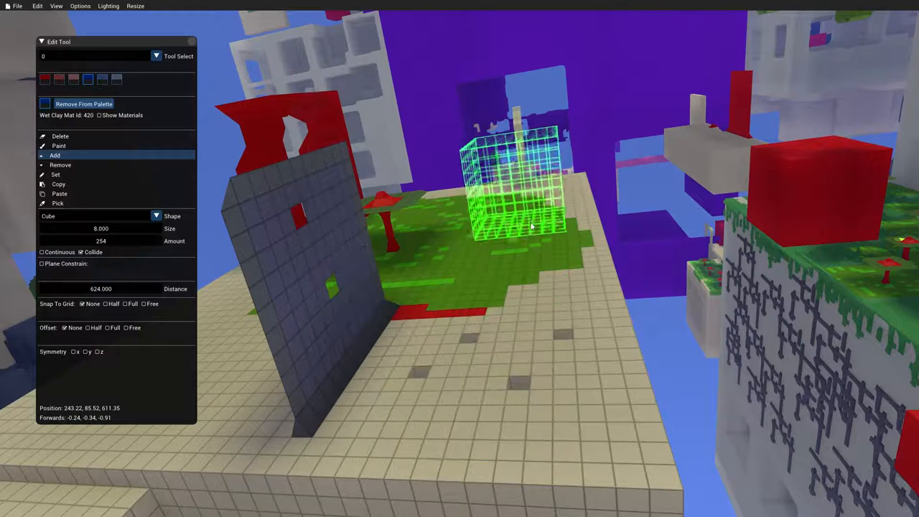
left_click(81, 5)
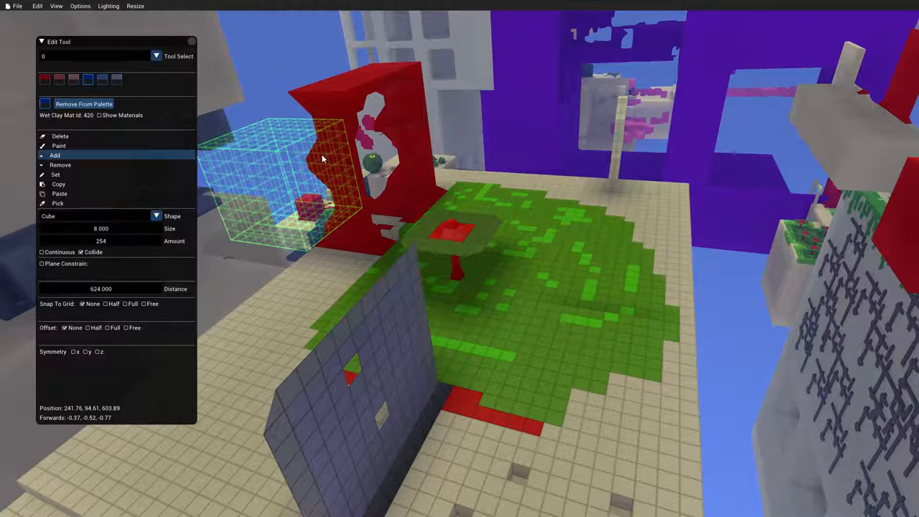
left_click(155, 56)
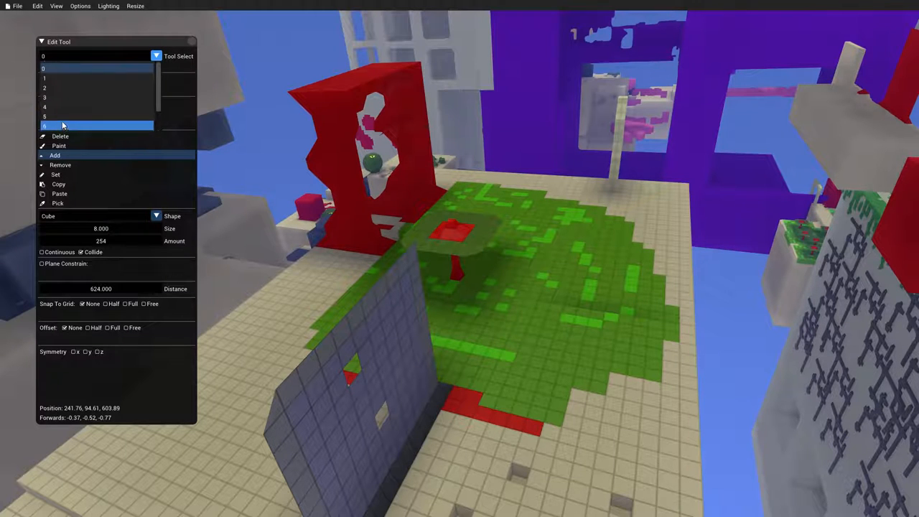
left_click(65, 78)
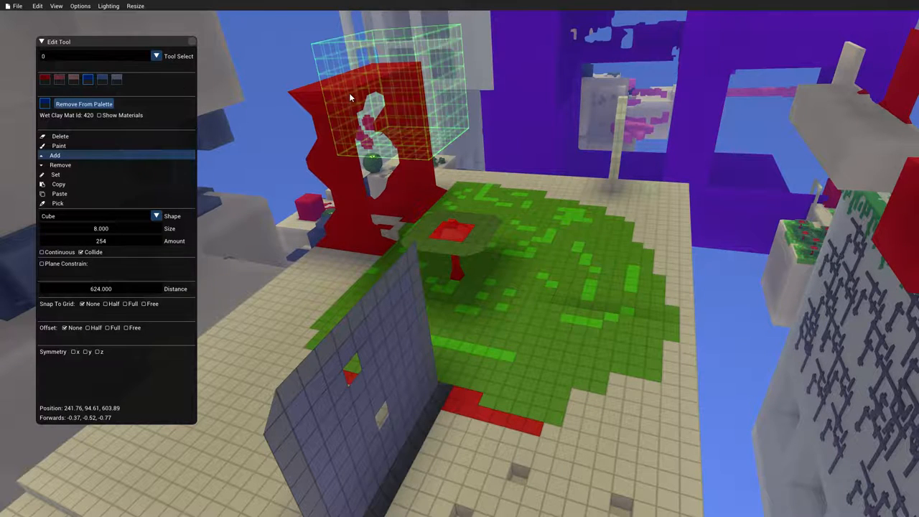
left_click(59, 146)
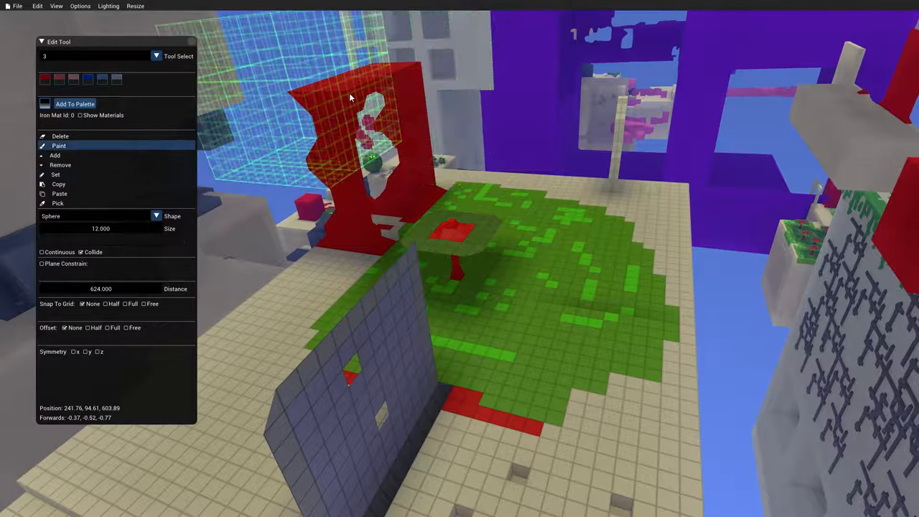
left_click(60, 135)
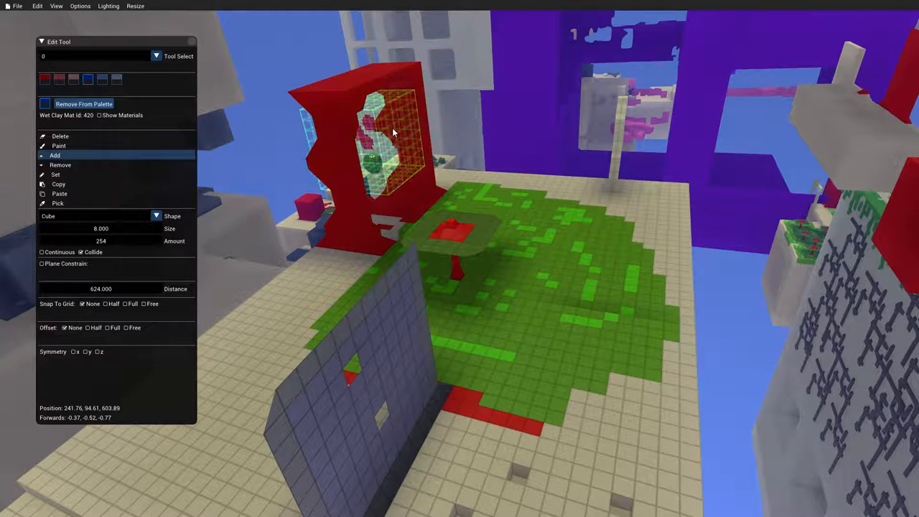
mouse_move(511, 267)
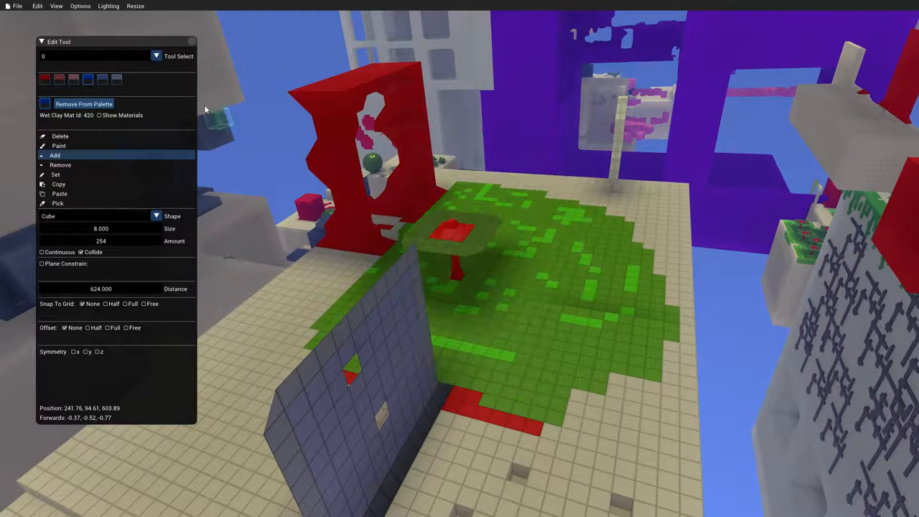
left_click(60, 137)
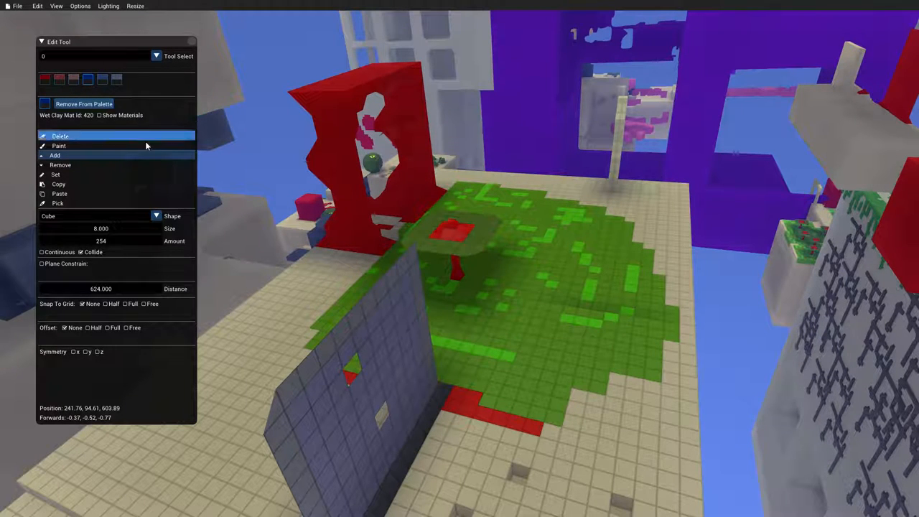
left_click(55, 155)
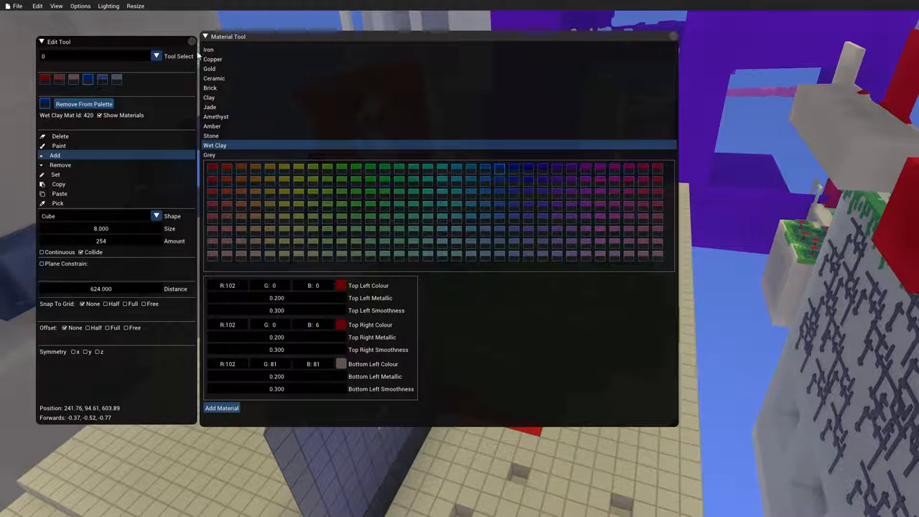
Step: Browse the Wet Clay, Amethyst and Clay materials in the material list
left_click(216, 145)
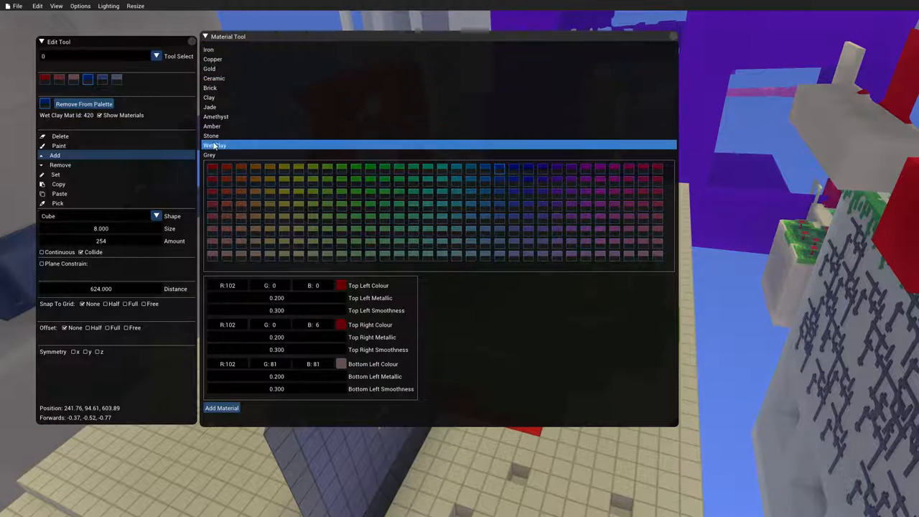
left_click(215, 117)
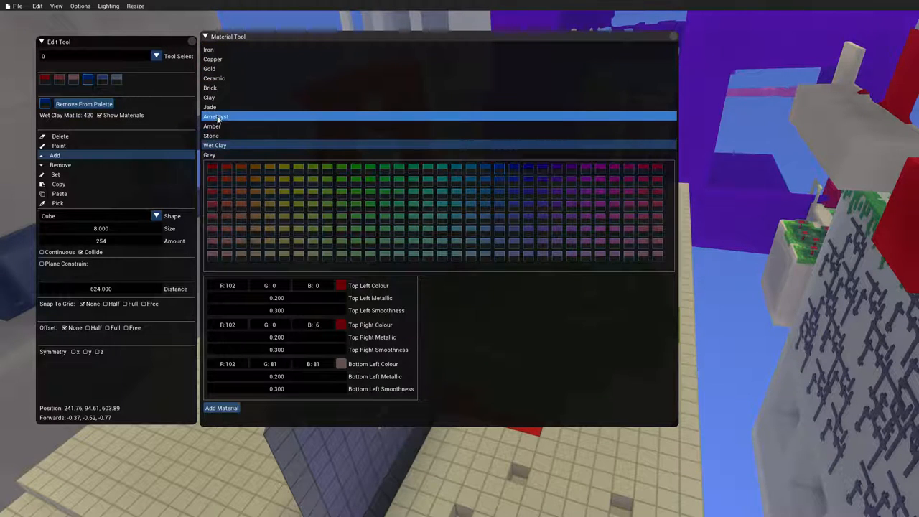
left_click(209, 98)
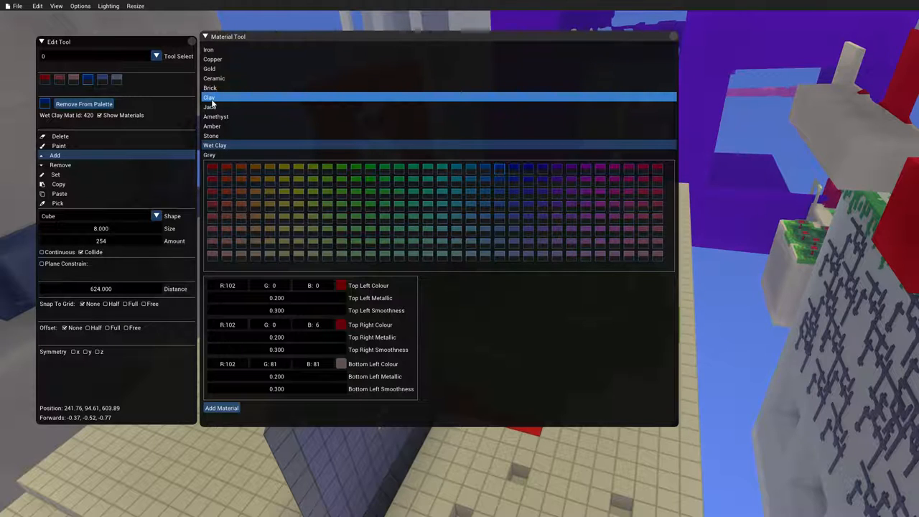
left_click(216, 145)
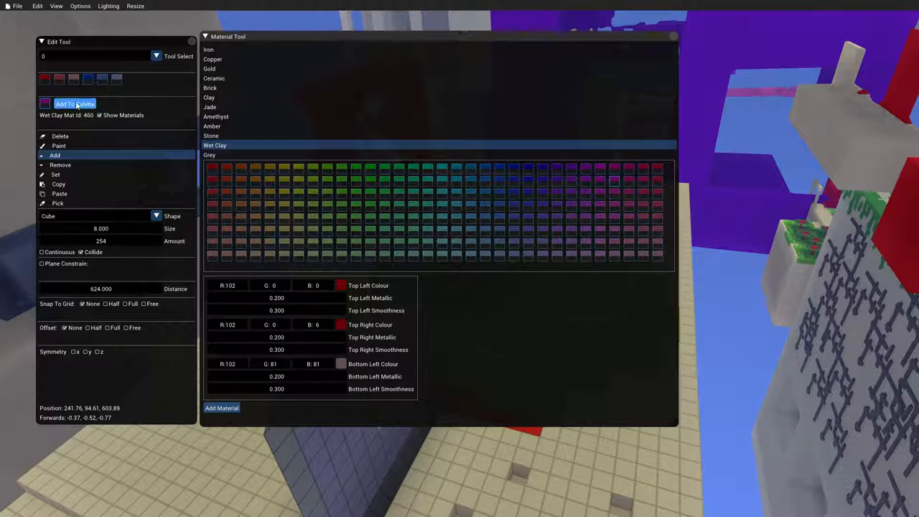
Step: Add the current Wet Clay colour to the tool palette and begin a new material
left_click(75, 103)
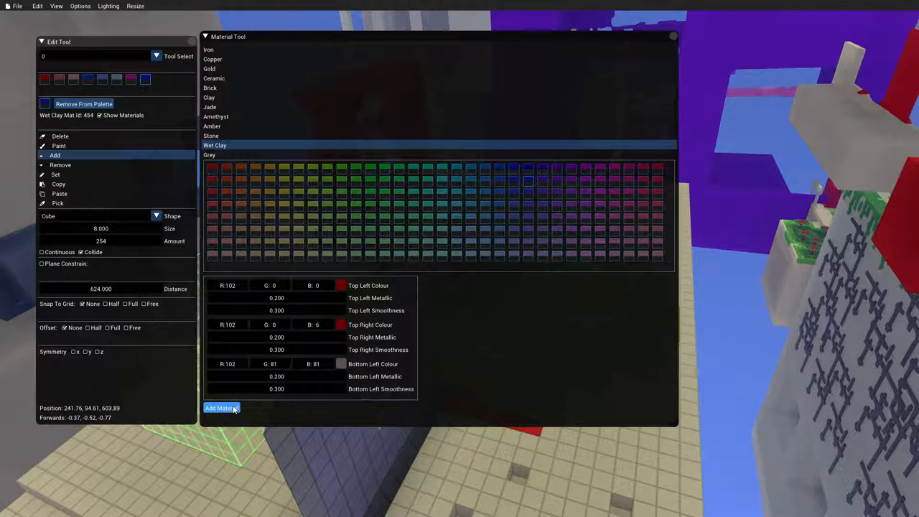
left_click(221, 408)
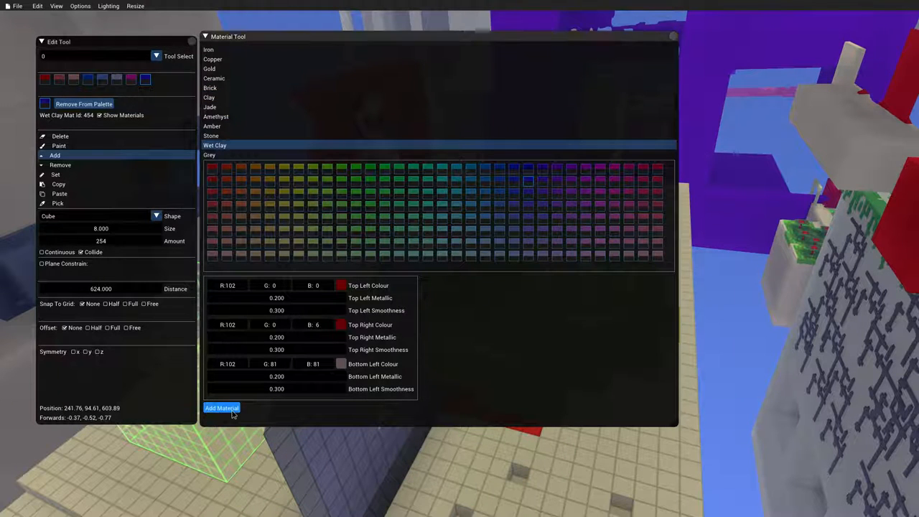
Step: Create a 4x4 separate-colours palette named 'Dark Random Stuff'
left_click(221, 408)
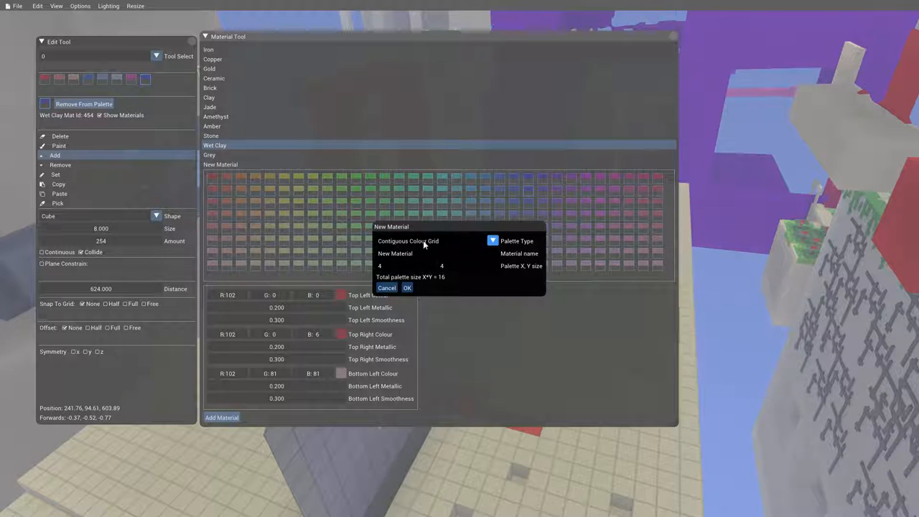
mouse_move(414, 253)
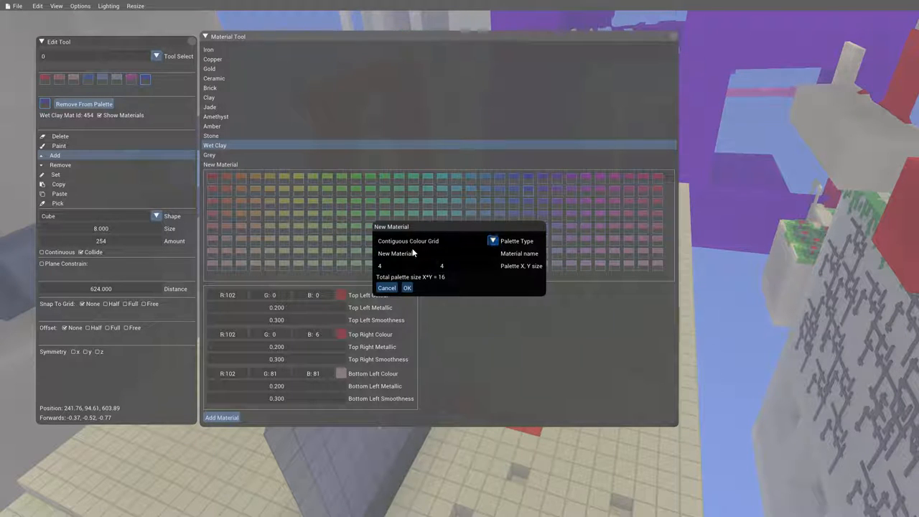
left_click(395, 252)
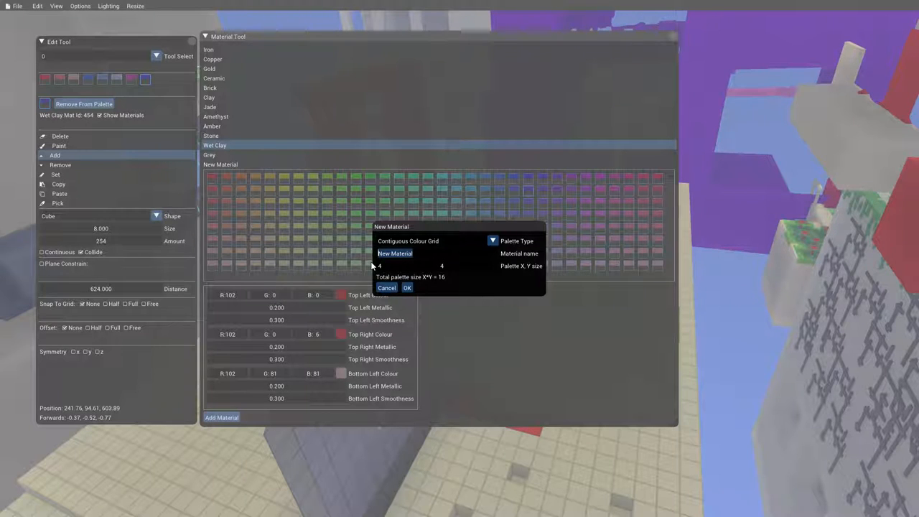
mouse_move(419, 252)
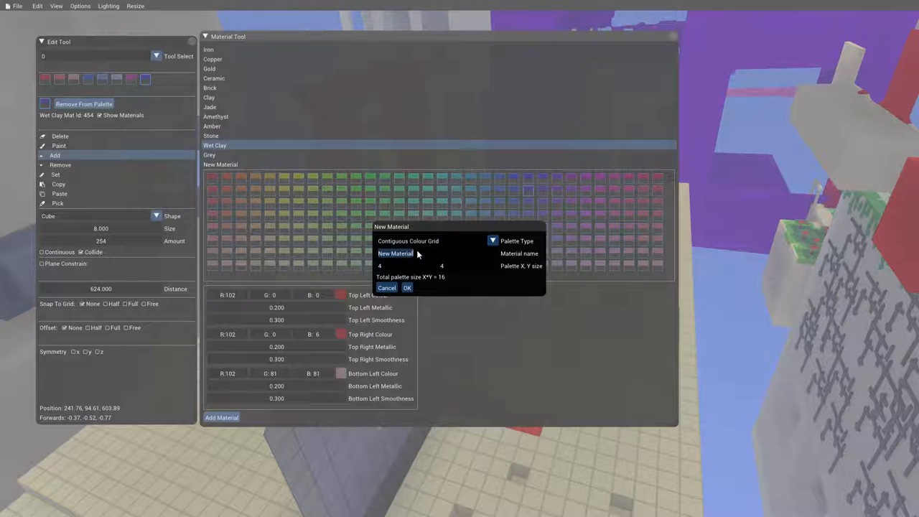
type("Dark")
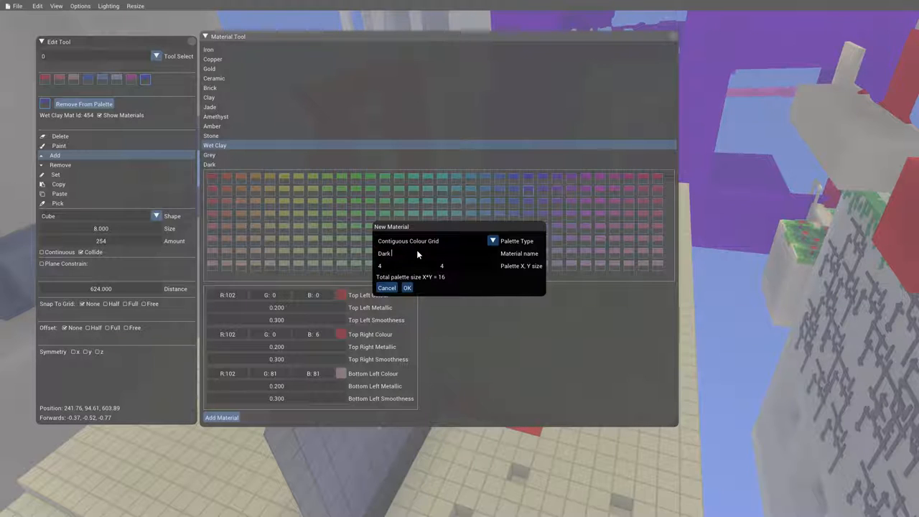
type("Stuff")
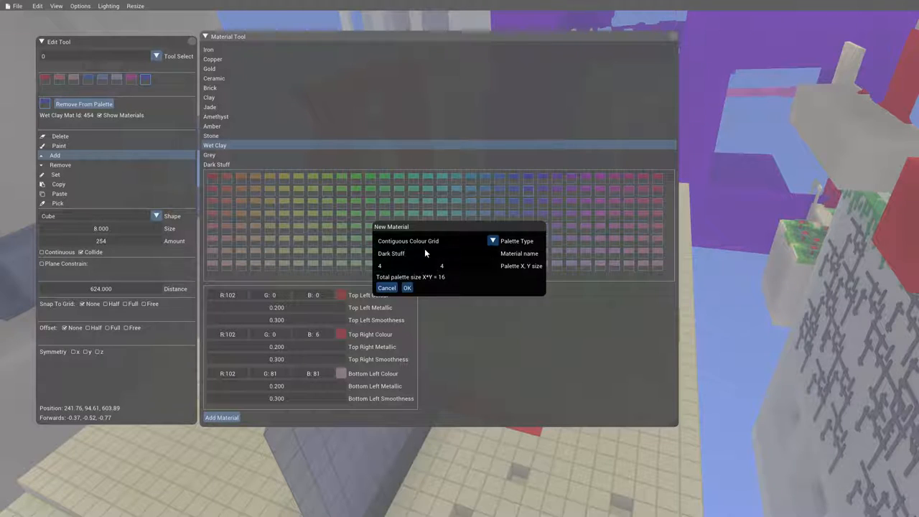
left_click(493, 242)
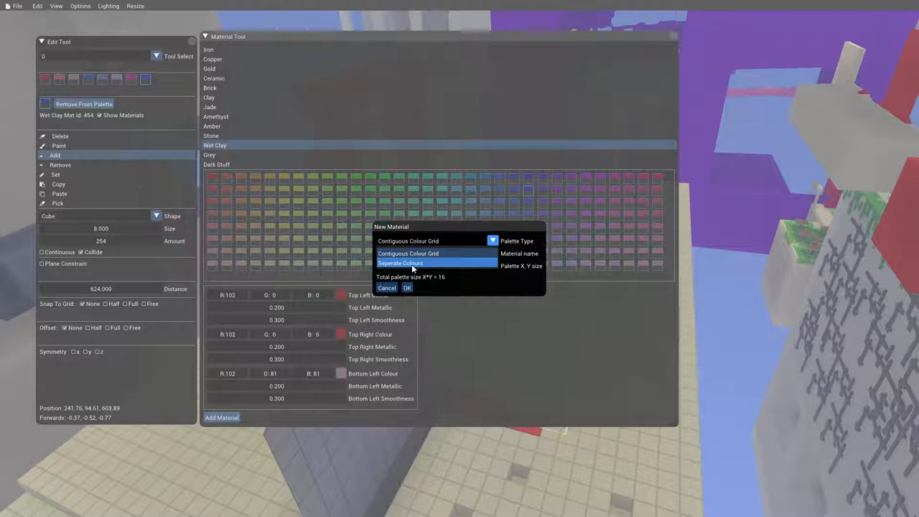
left_click(399, 261)
type(" Random")
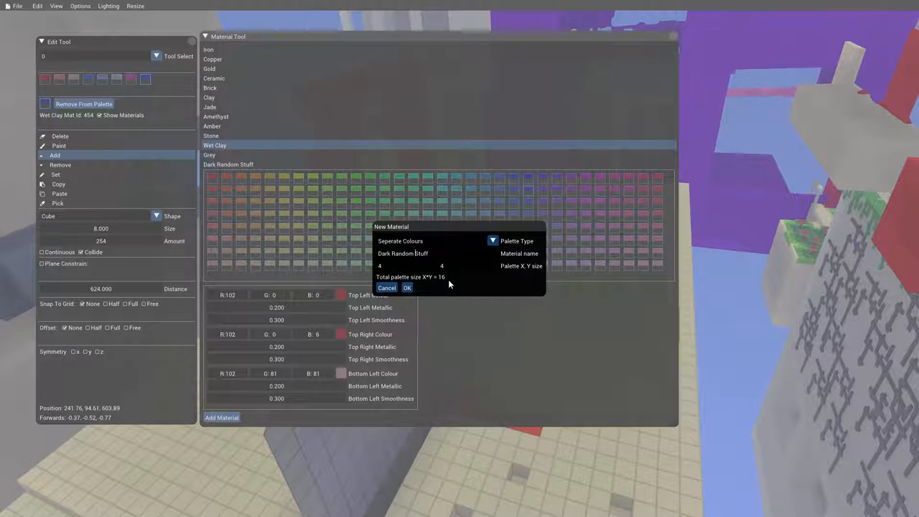
left_click(406, 287)
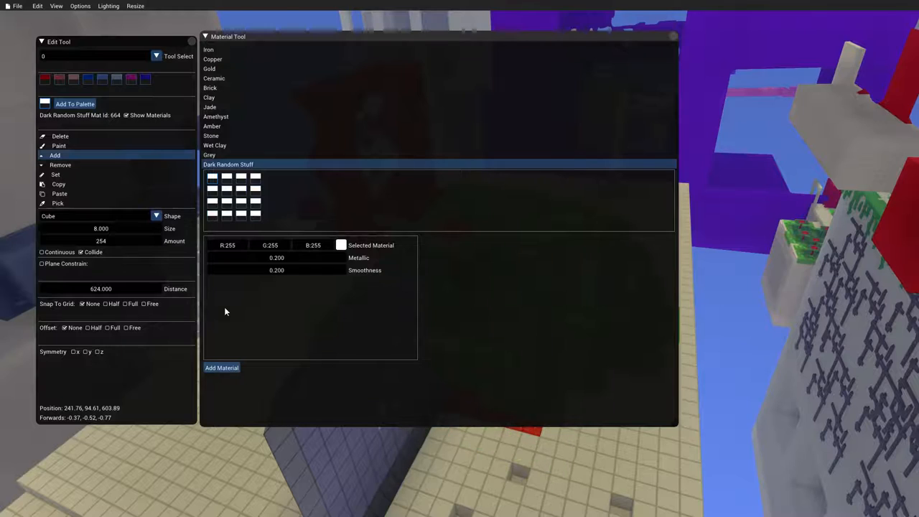
Step: Recolour the selected palette entry to a neutral grey with saturation 0 in HSV mode
left_click(227, 244)
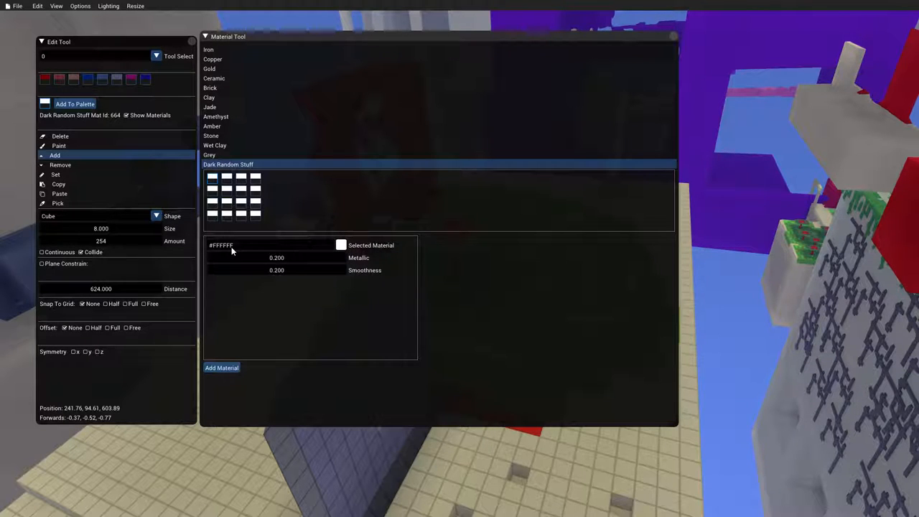
left_click(227, 244)
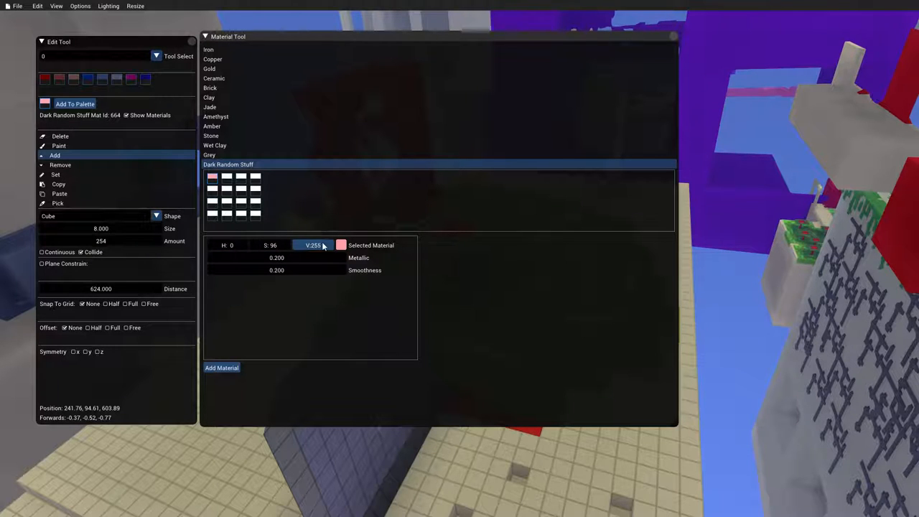
left_click_drag(323, 244, 261, 244)
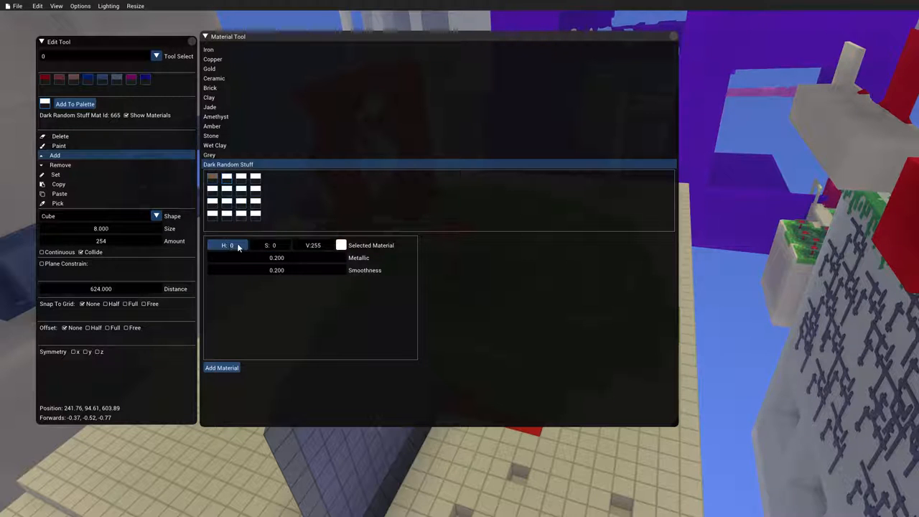
left_click(313, 244)
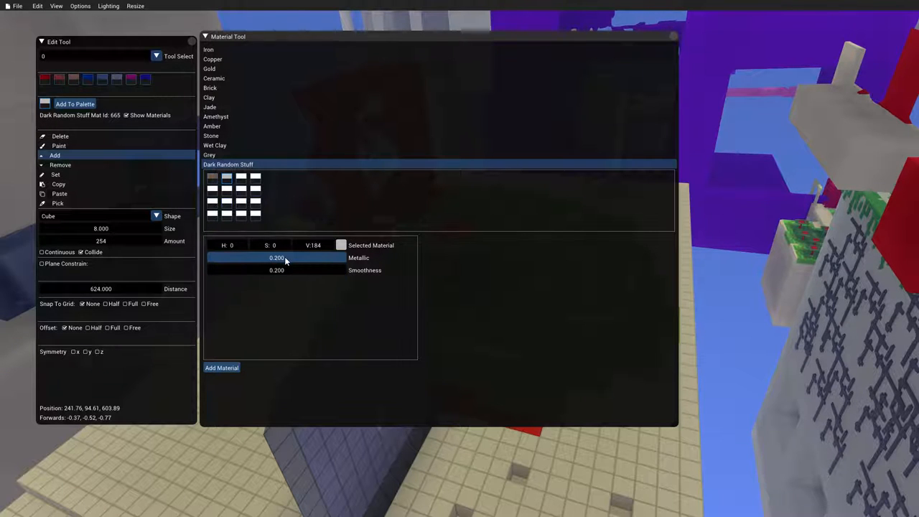
mouse_move(260, 261)
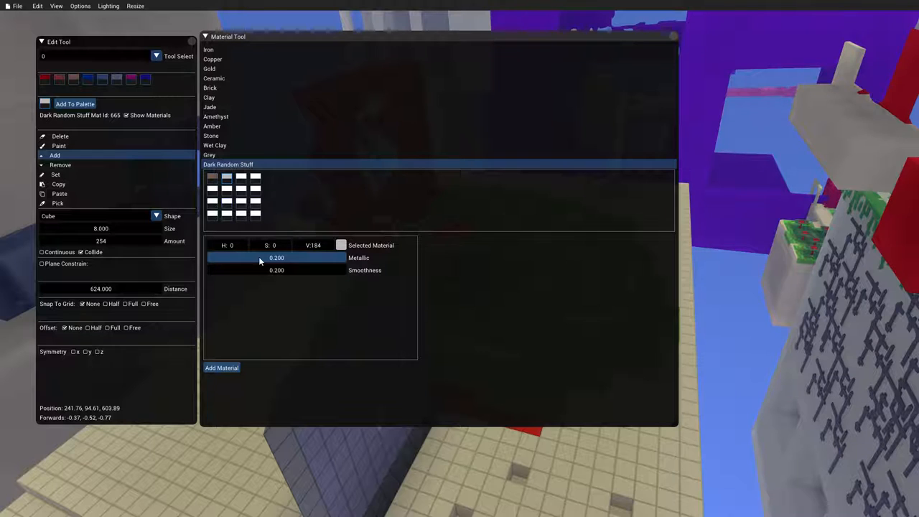
Step: Set the material's metallic amount to 1.000
left_click_drag(260, 259, 331, 259)
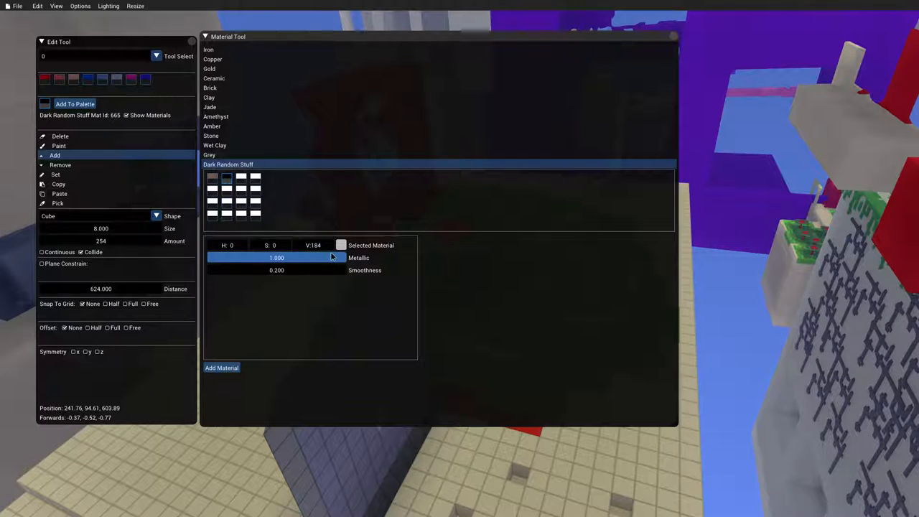
left_click_drag(330, 257, 256, 257)
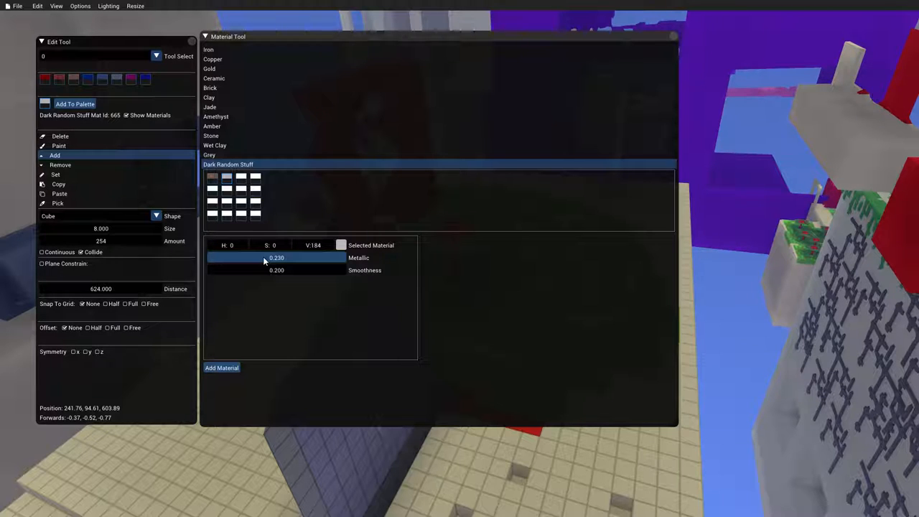
left_click_drag(265, 258, 304, 259)
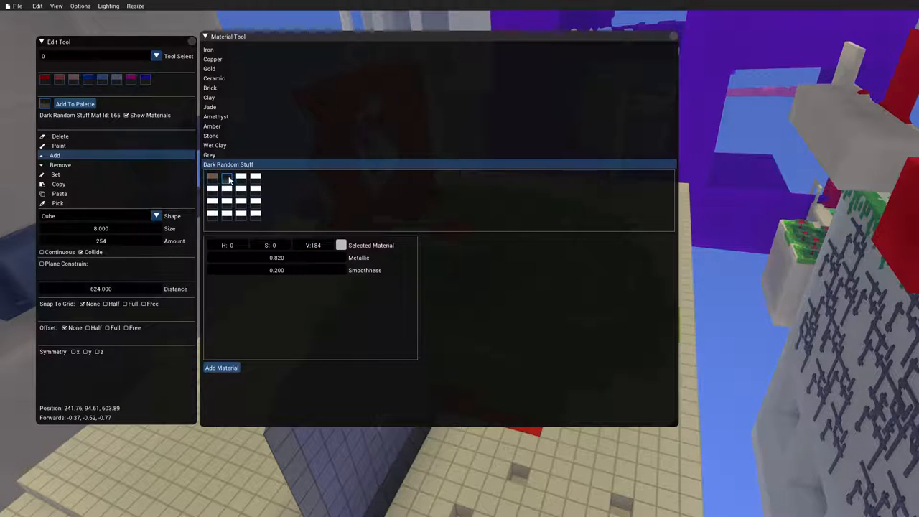
left_click(276, 257)
type("0.200")
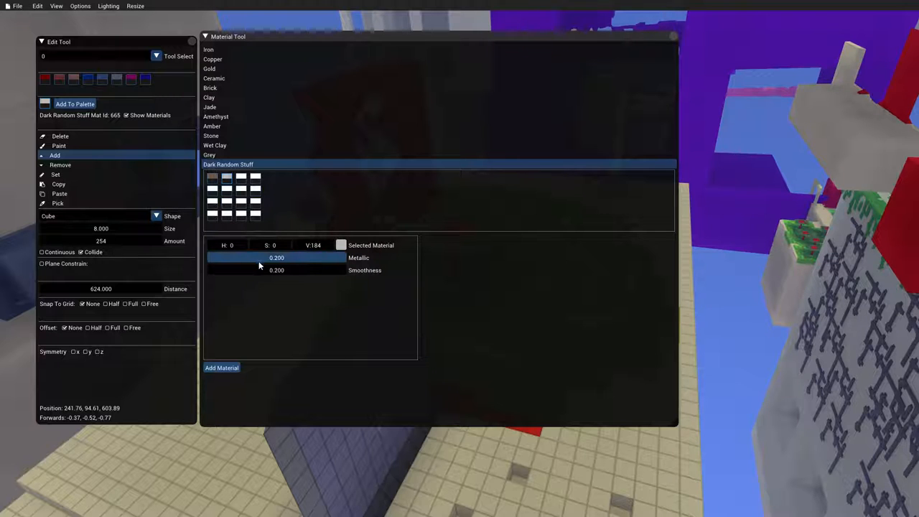
left_click_drag(259, 258, 285, 258)
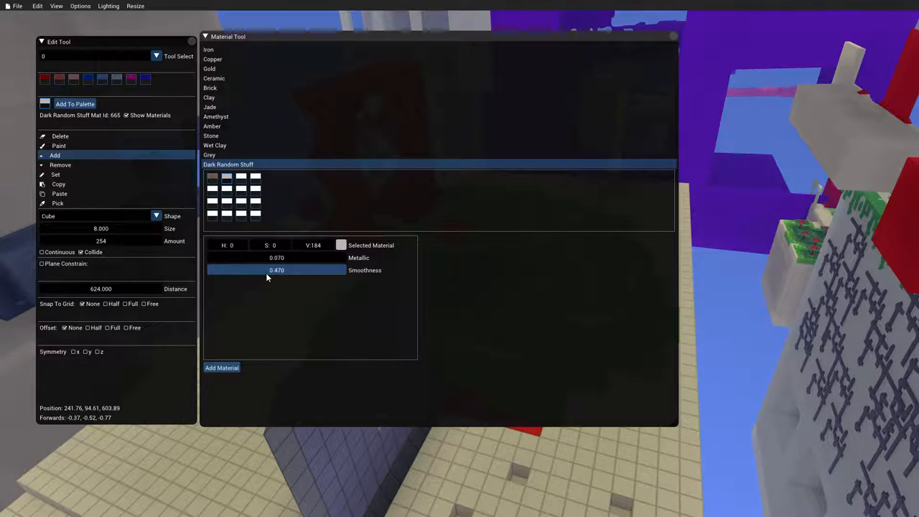
Step: Raise smoothness to 1.000 and give it a gold colour of hue 28, saturation 144
left_click_drag(275, 270, 327, 270)
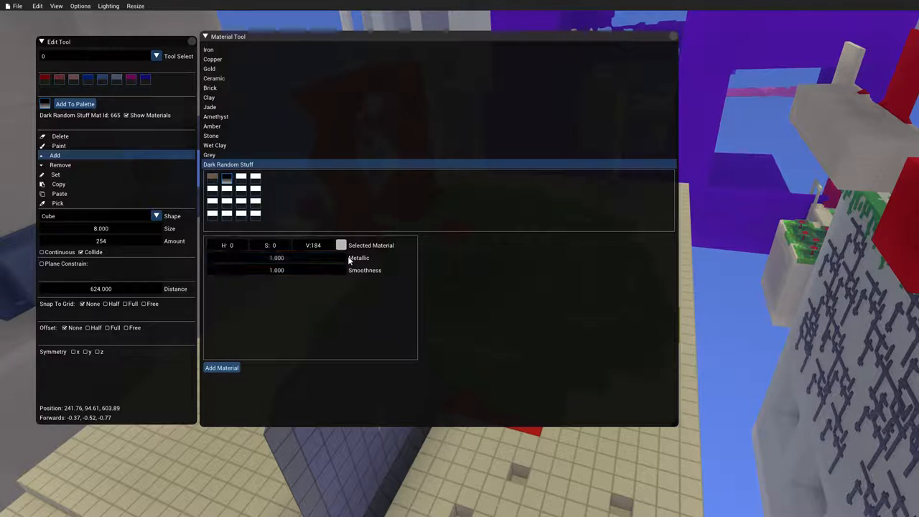
mouse_move(341, 244)
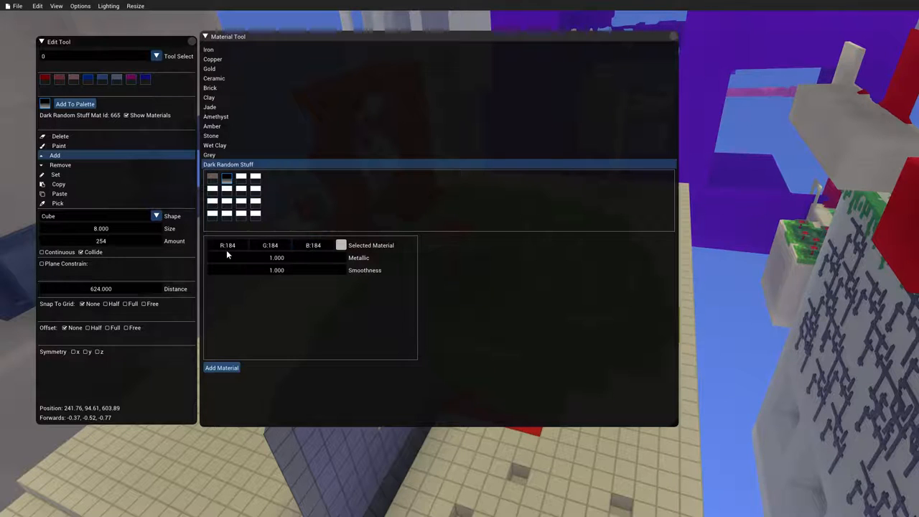
left_click(227, 244)
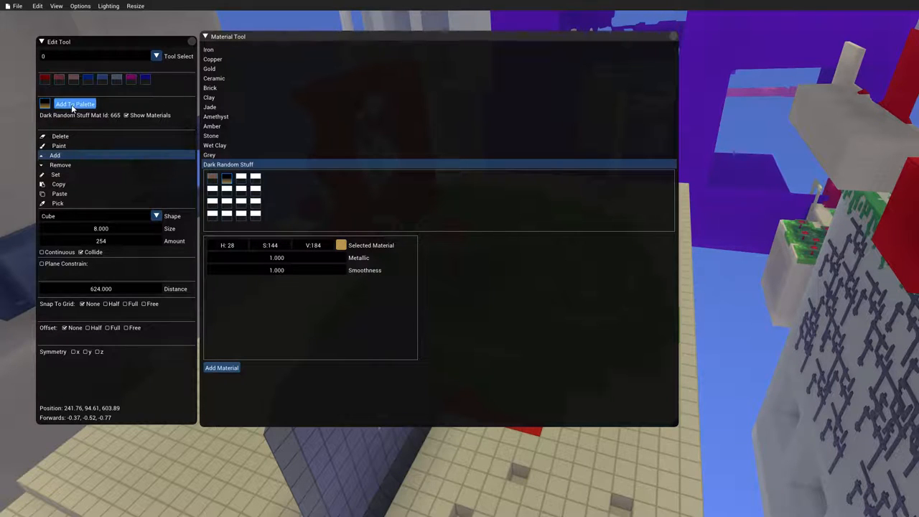
Step: Add the gold material to the tool palette and place a gold sphere in the scene
left_click(74, 103)
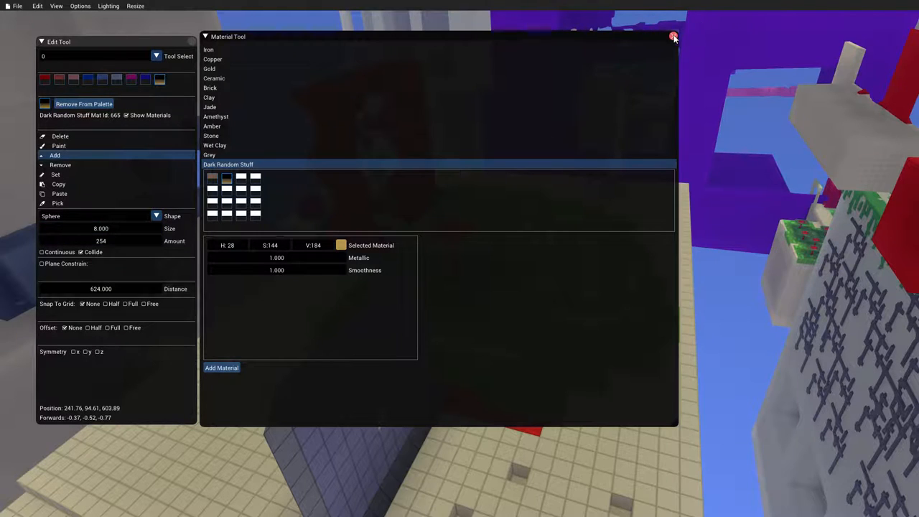
left_click(673, 37)
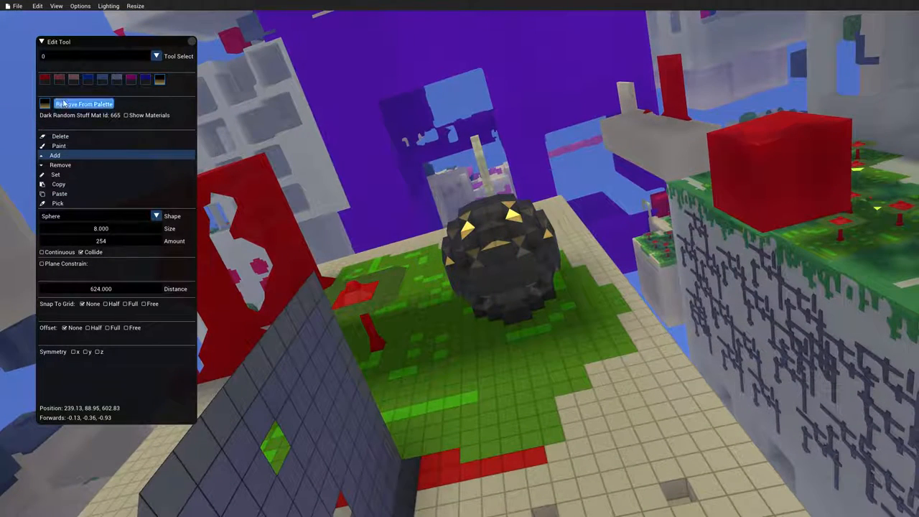
Step: Switch the shape to Cube and place a large gold cube beside the sphere
left_click(126, 114)
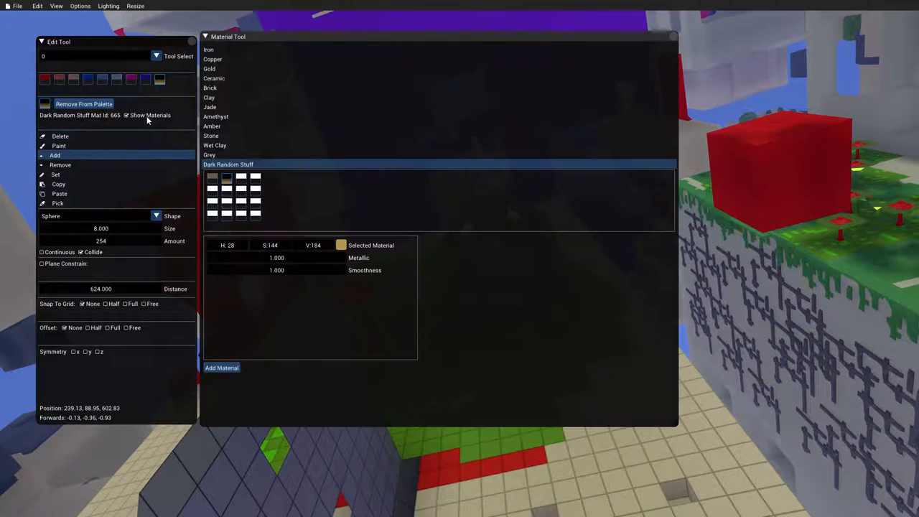
mouse_move(582, 59)
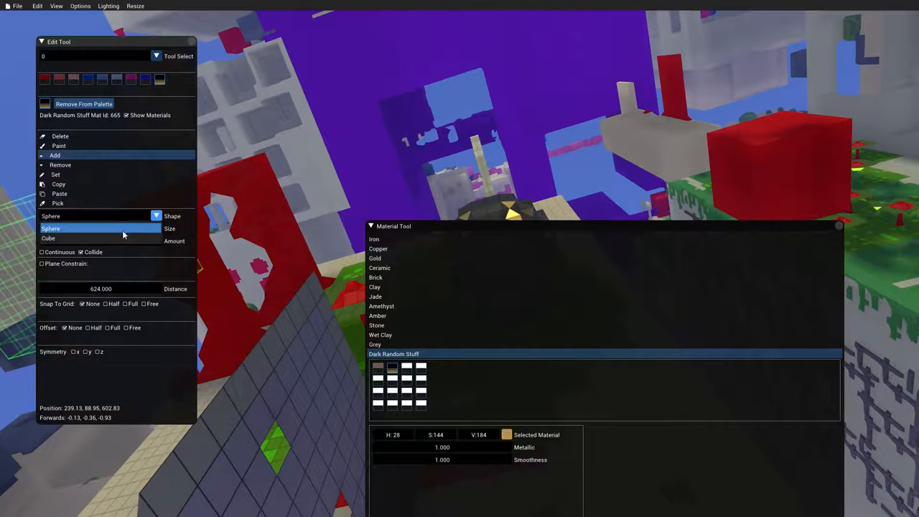
left_click(49, 239)
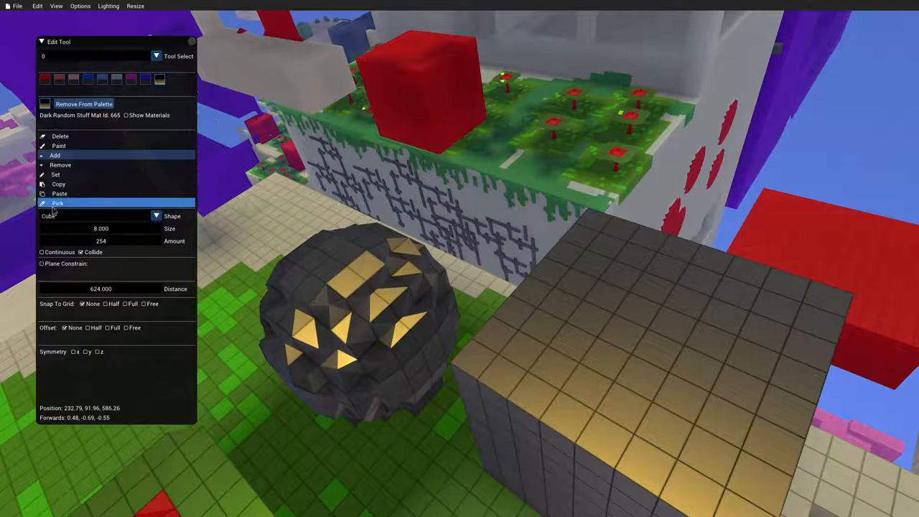
left_click(57, 204)
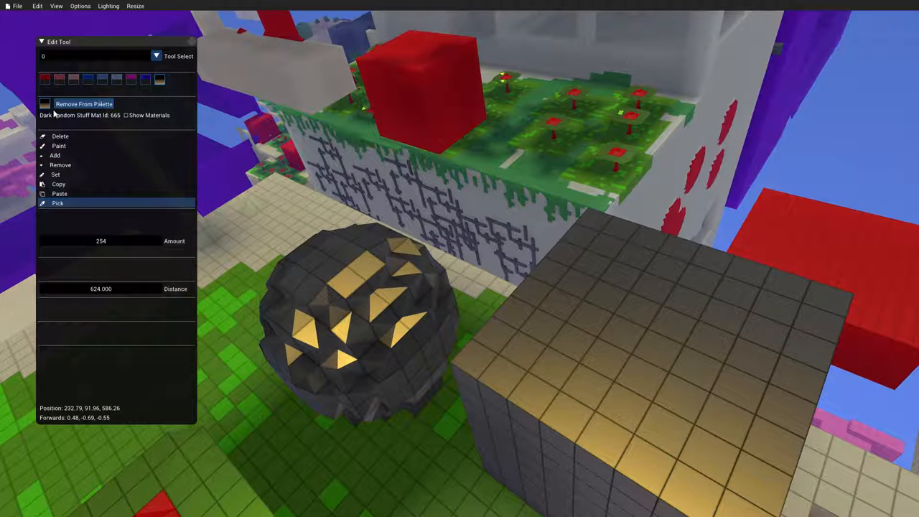
left_click(126, 115)
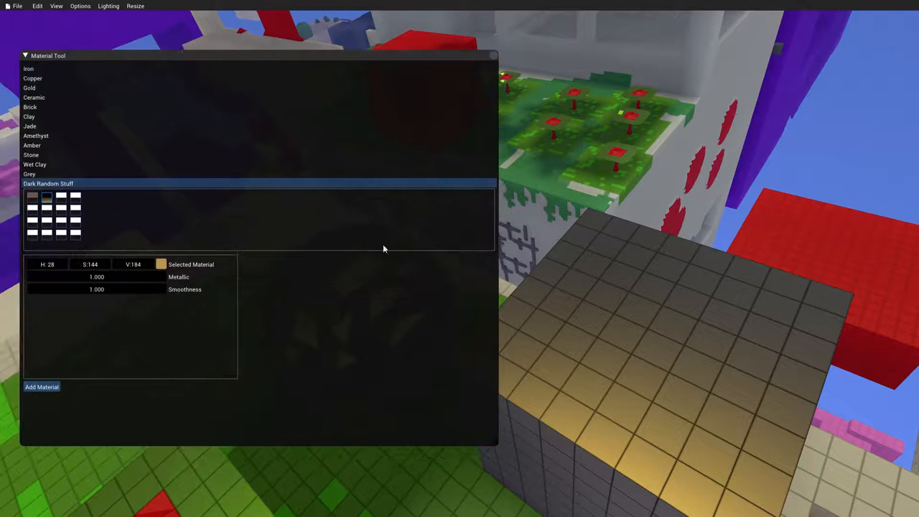
Step: Retune the gold material to metallic 0.990 and smoothness 0.370, updating the sphere and cube live
left_click_drag(491, 444, 281, 432)
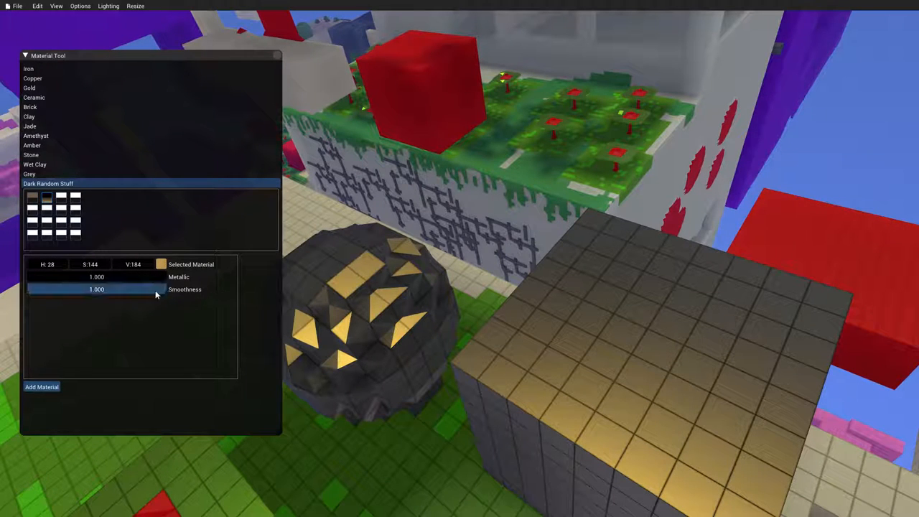
left_click_drag(155, 289, 80, 278)
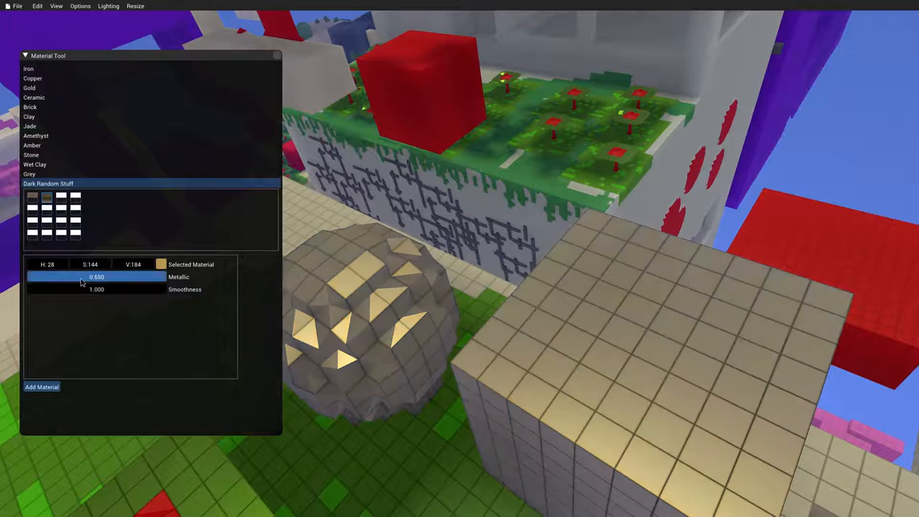
left_click_drag(96, 277, 45, 277)
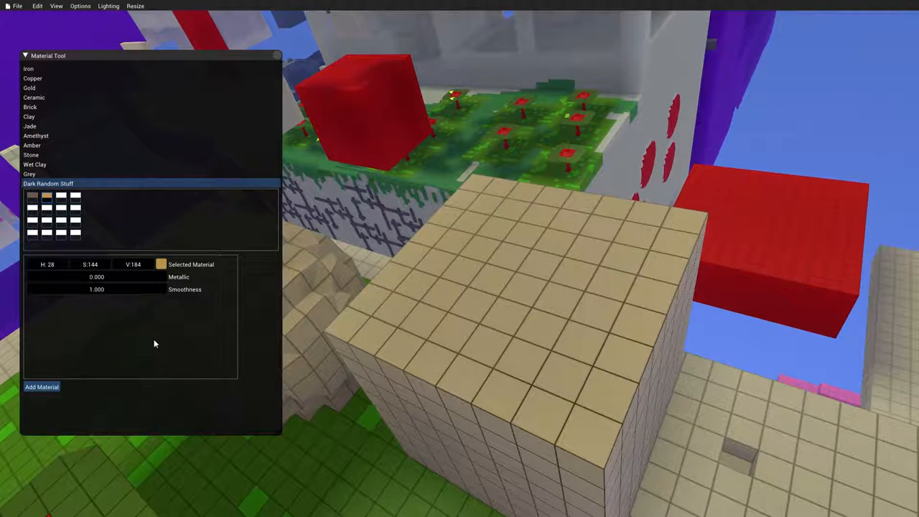
left_click_drag(165, 289, 83, 289)
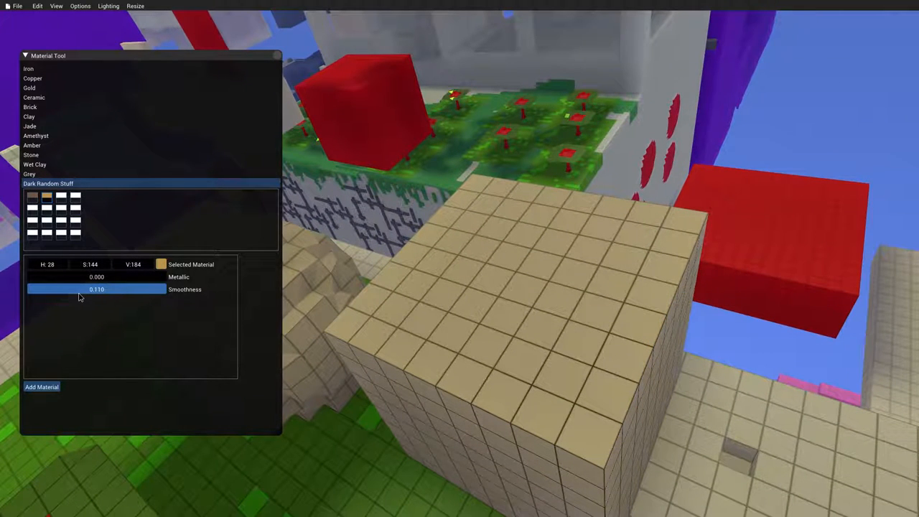
left_click_drag(79, 289, 103, 289)
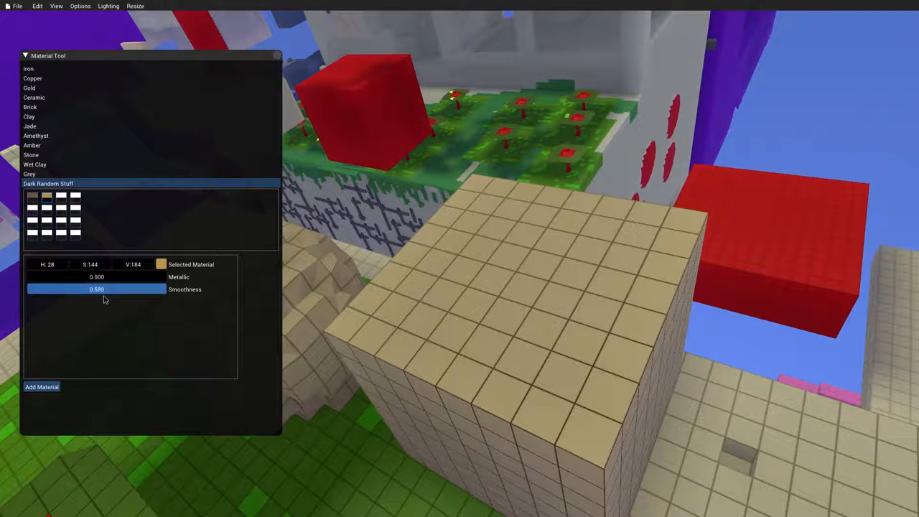
left_click_drag(103, 288, 92, 288)
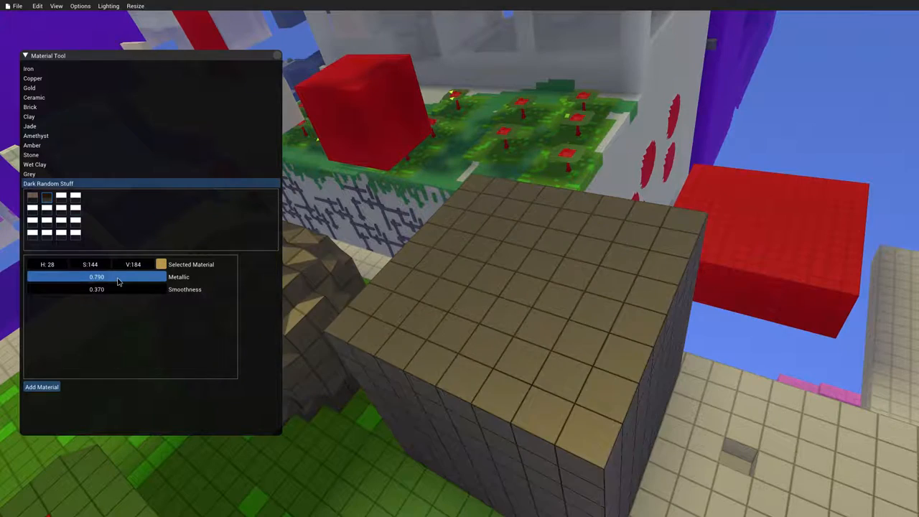
left_click_drag(96, 276, 165, 276)
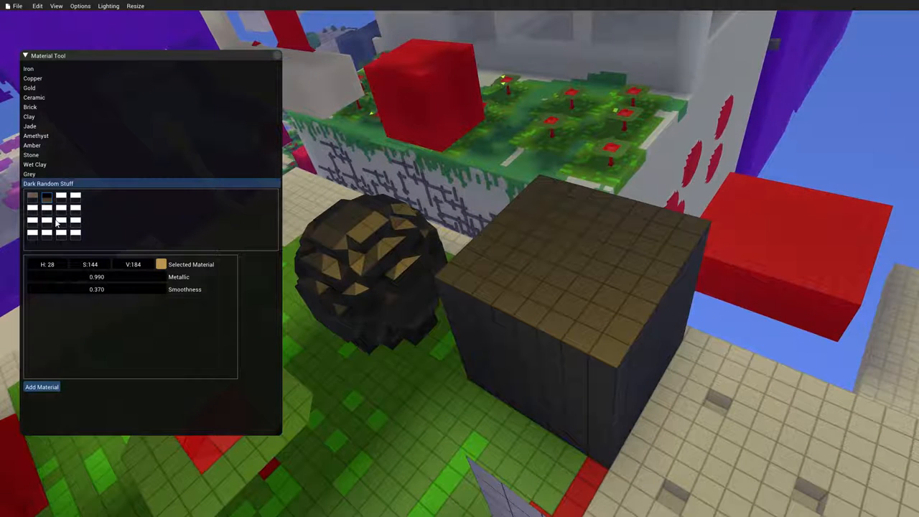
left_click(49, 264)
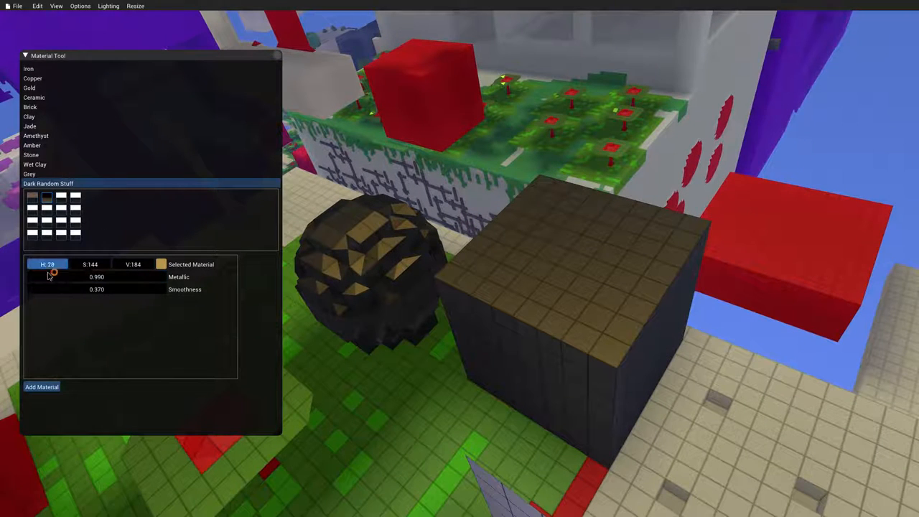